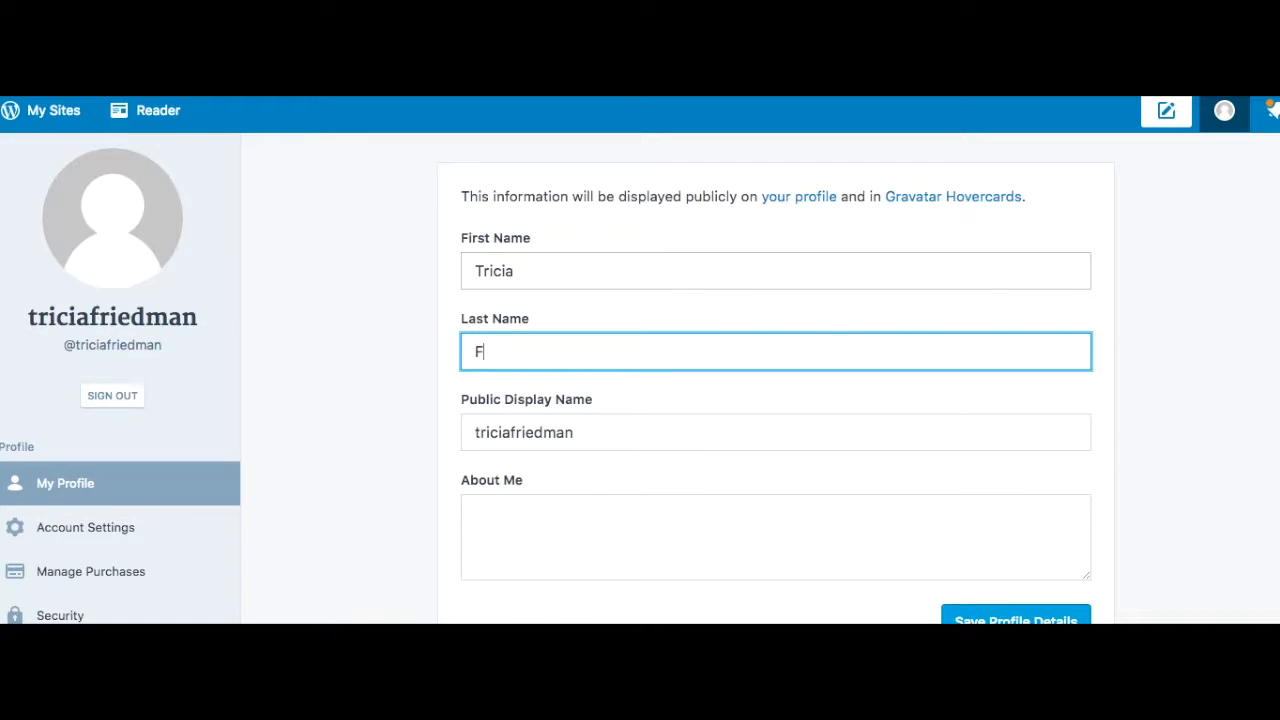
Enter the first name, beginning 'Tr', in the My Profile name fields.
text(Tr)
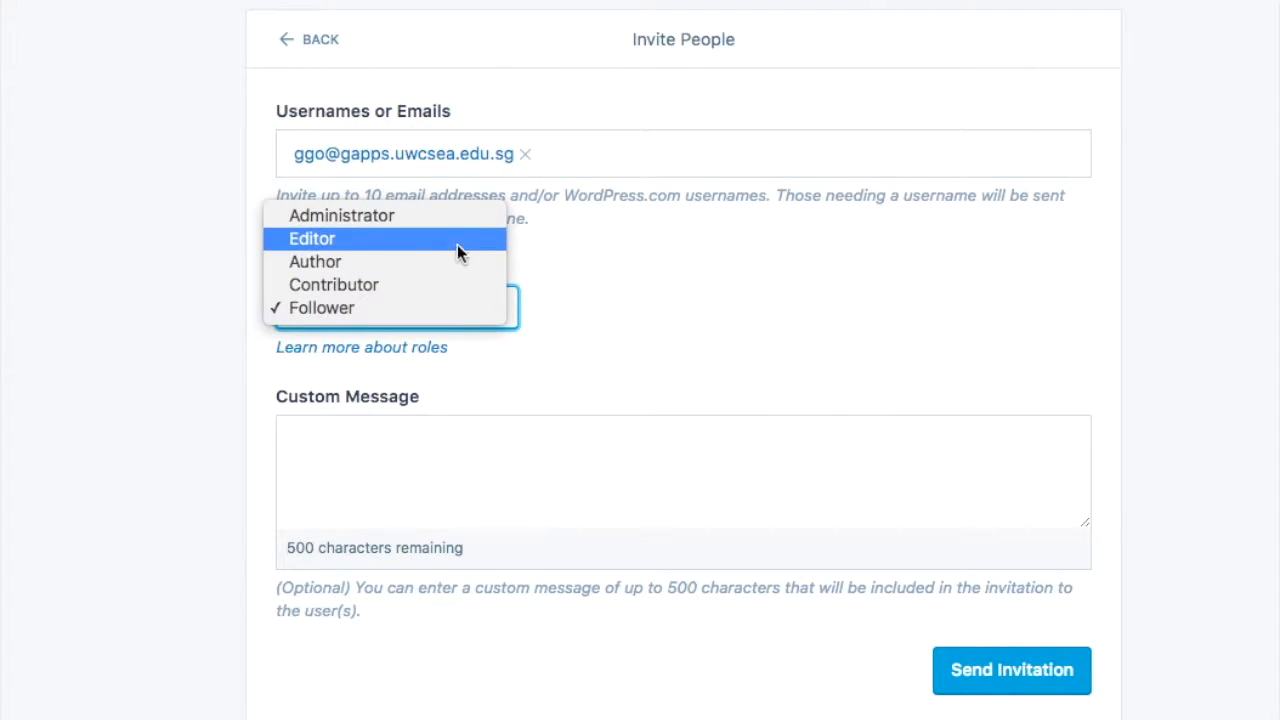
Add the greeting 'Hi Ms G,' as the invitation's custom message.
text(Hi Ms G,)
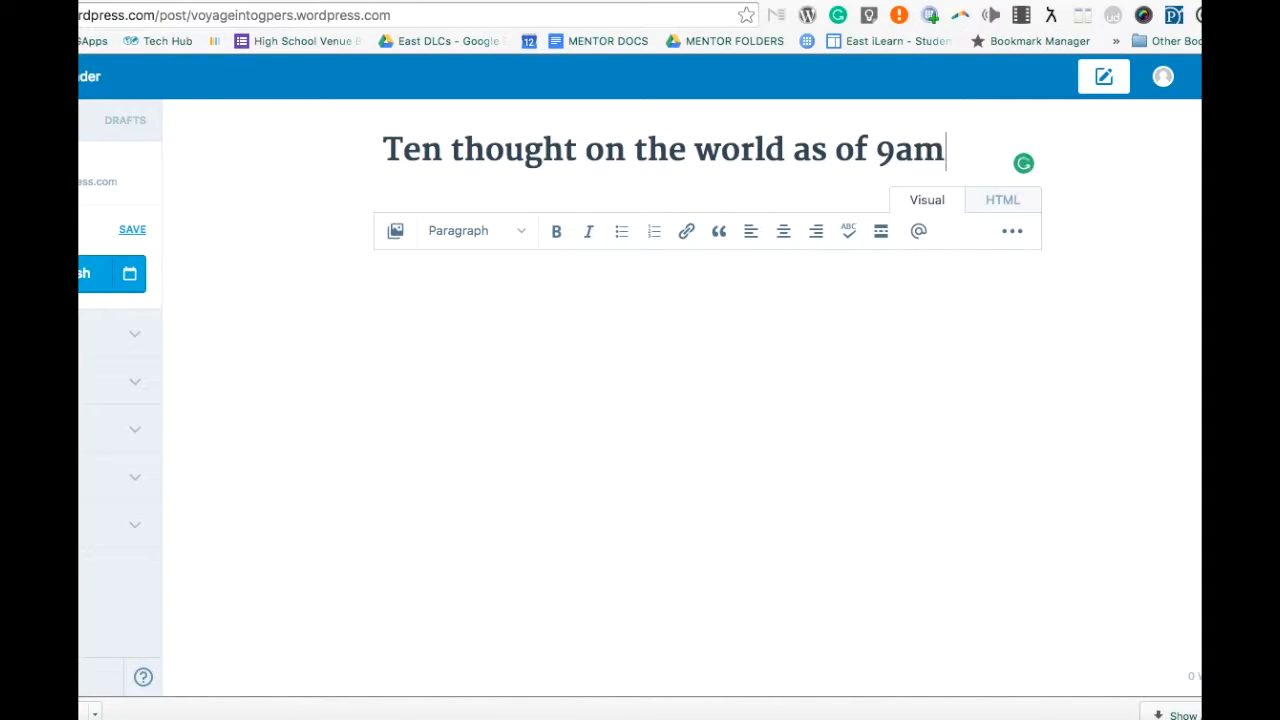
Retitle the post 'Think you know how I see the world?'.
text(Think you know)
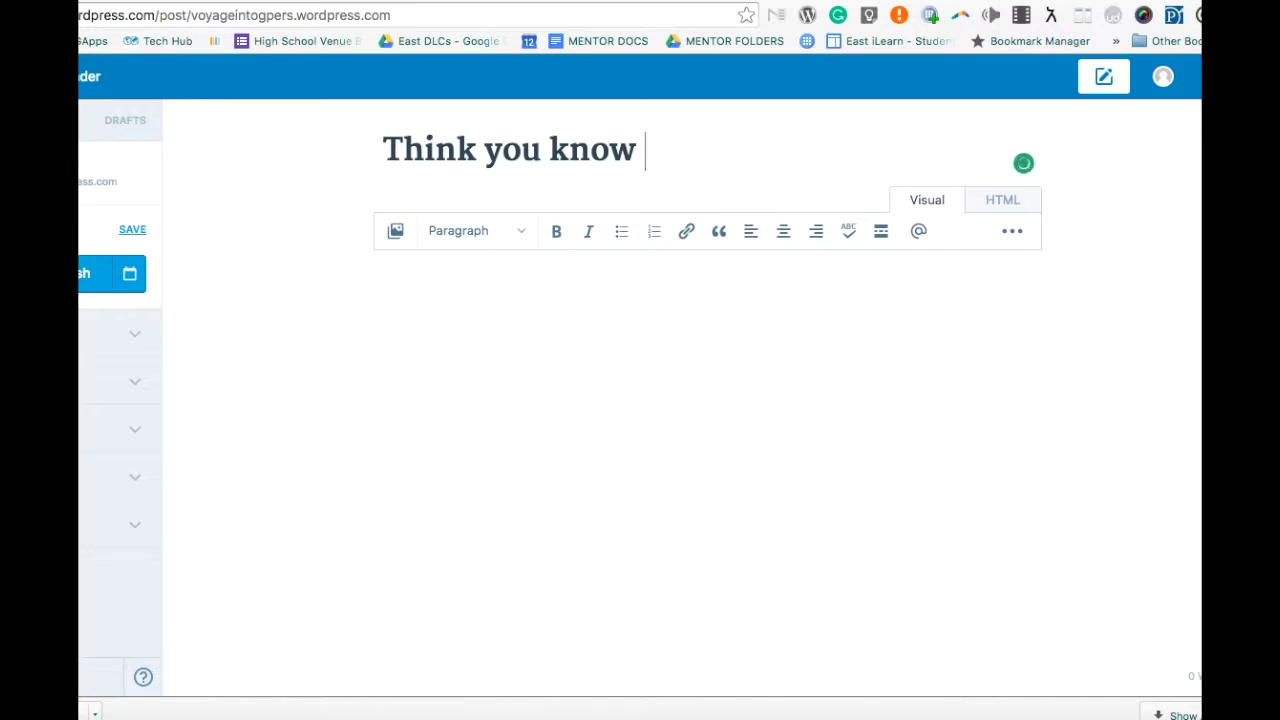
click(476, 230)
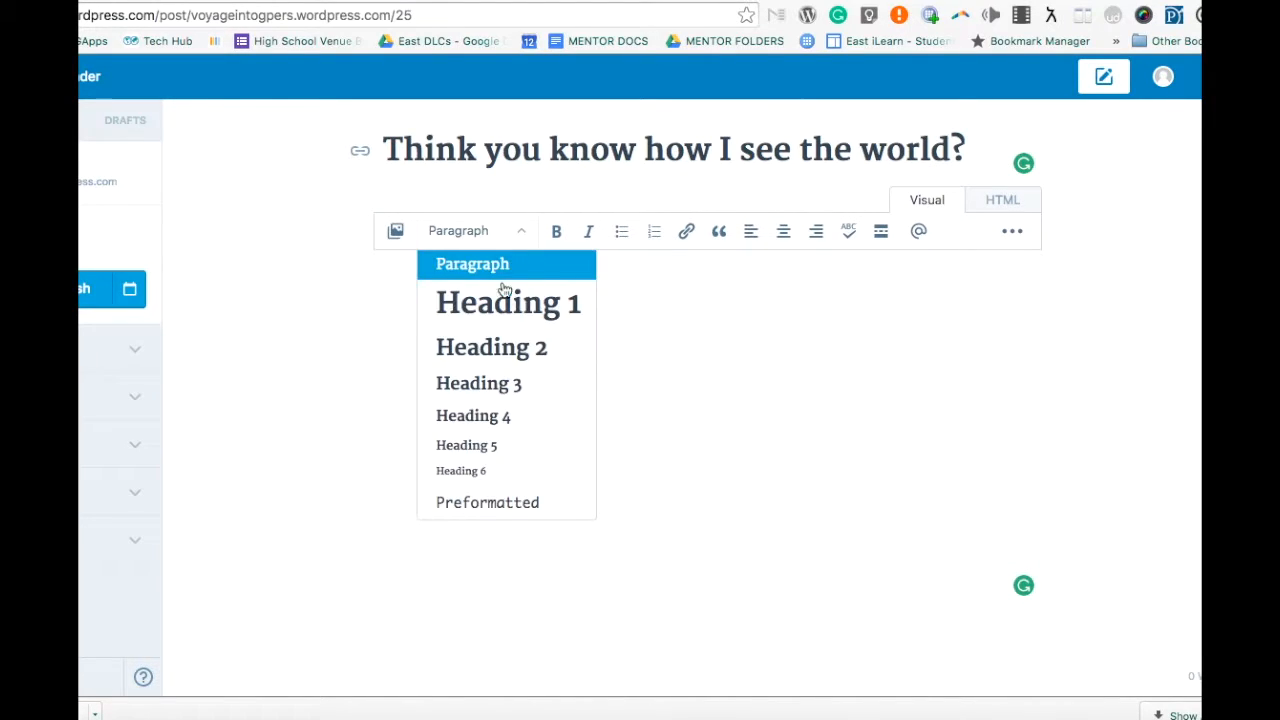
Make the opening line a heading, add the pull quote placeholder, and view the HTML.
click(472, 264)
text(Grab the attention of your reader.)
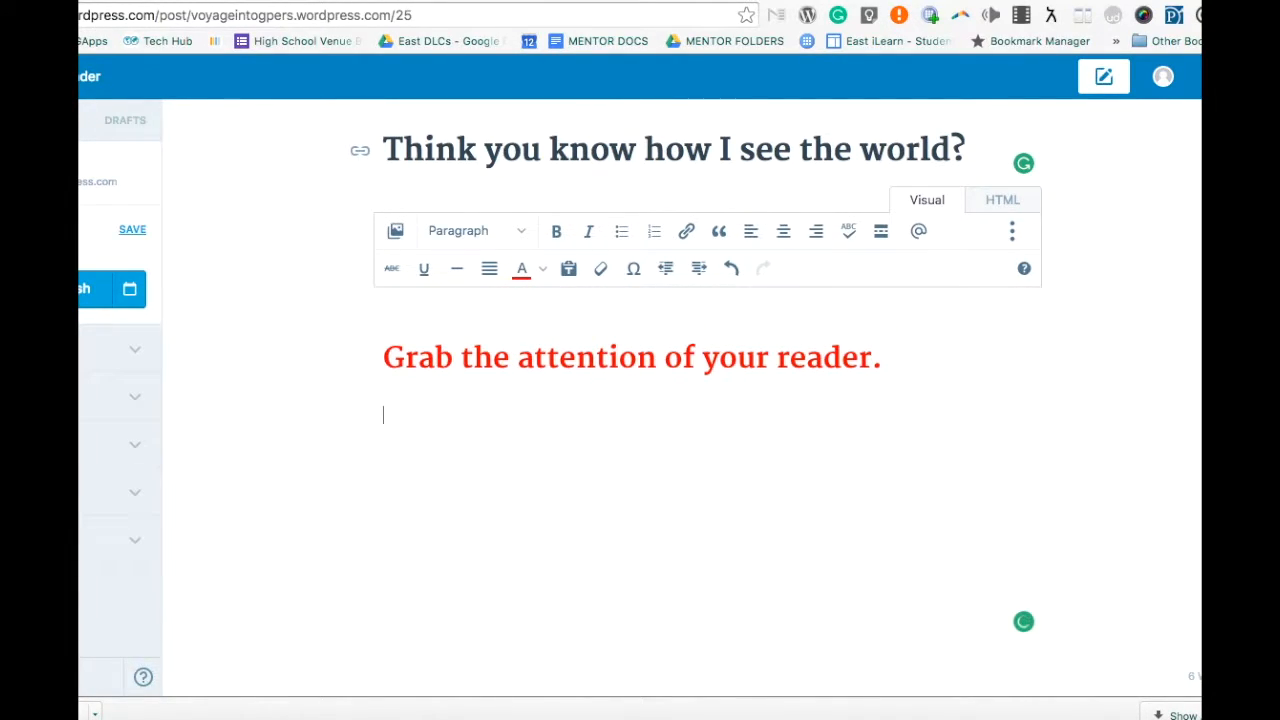
click(718, 232)
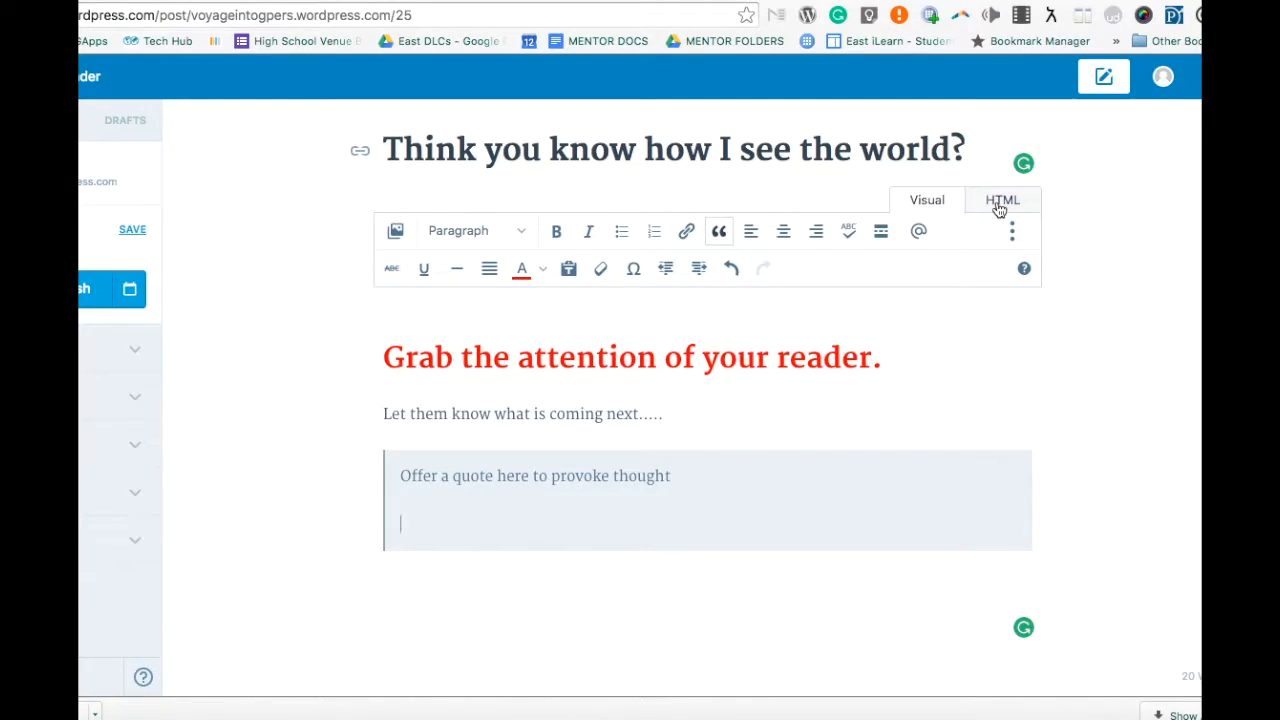
click(1002, 200)
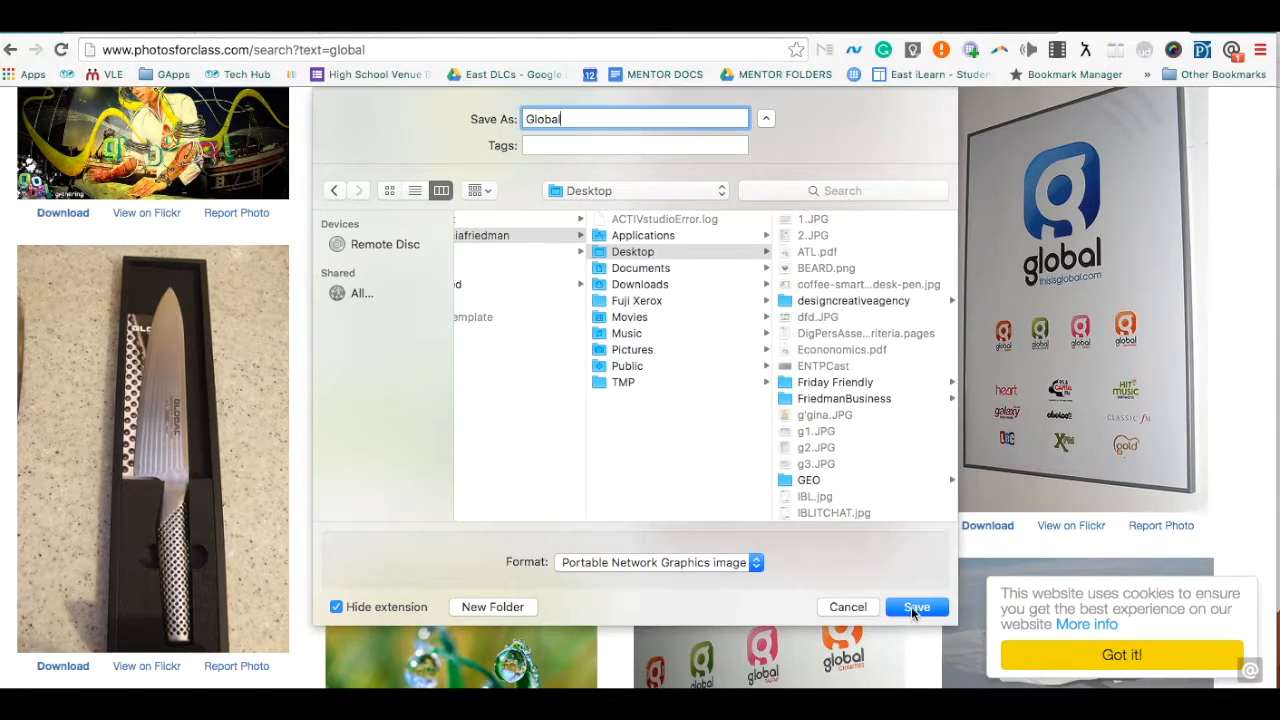
Save the global sign photo to the Desktop as Global.png.
click(916, 608)
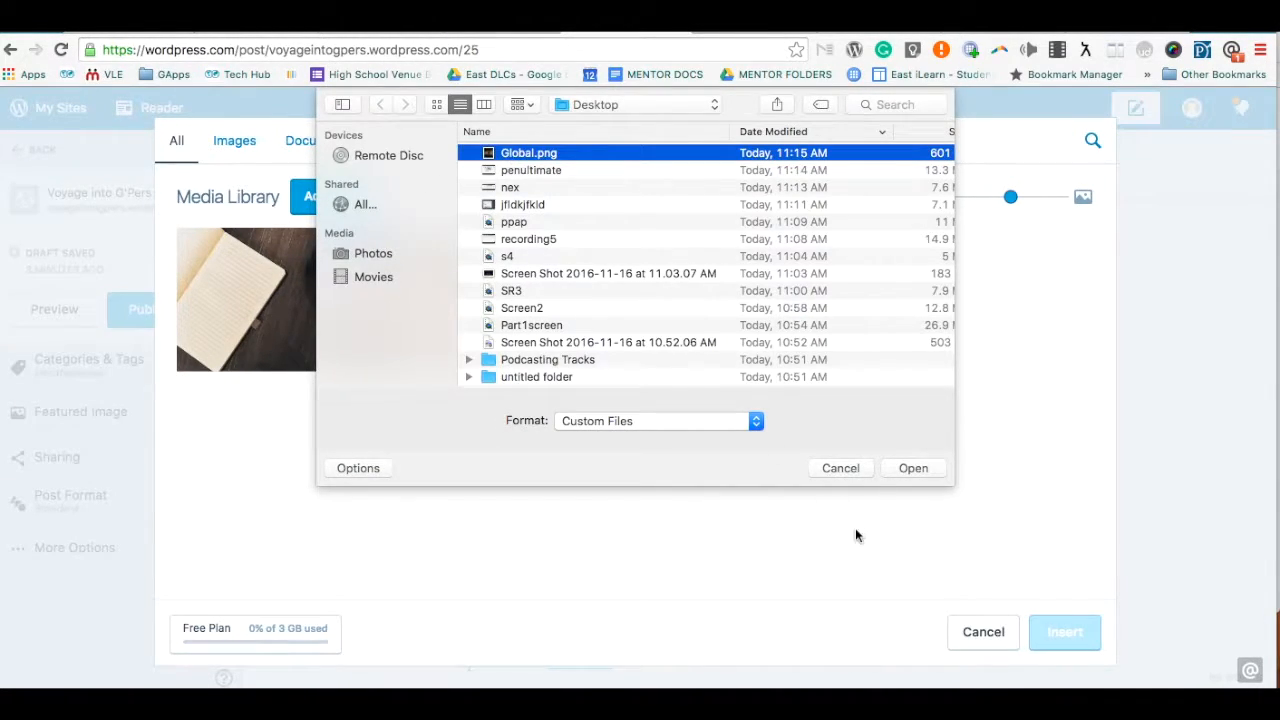
Upload Global.png to the media library and insert the silhouette photo into the post.
click(912, 468)
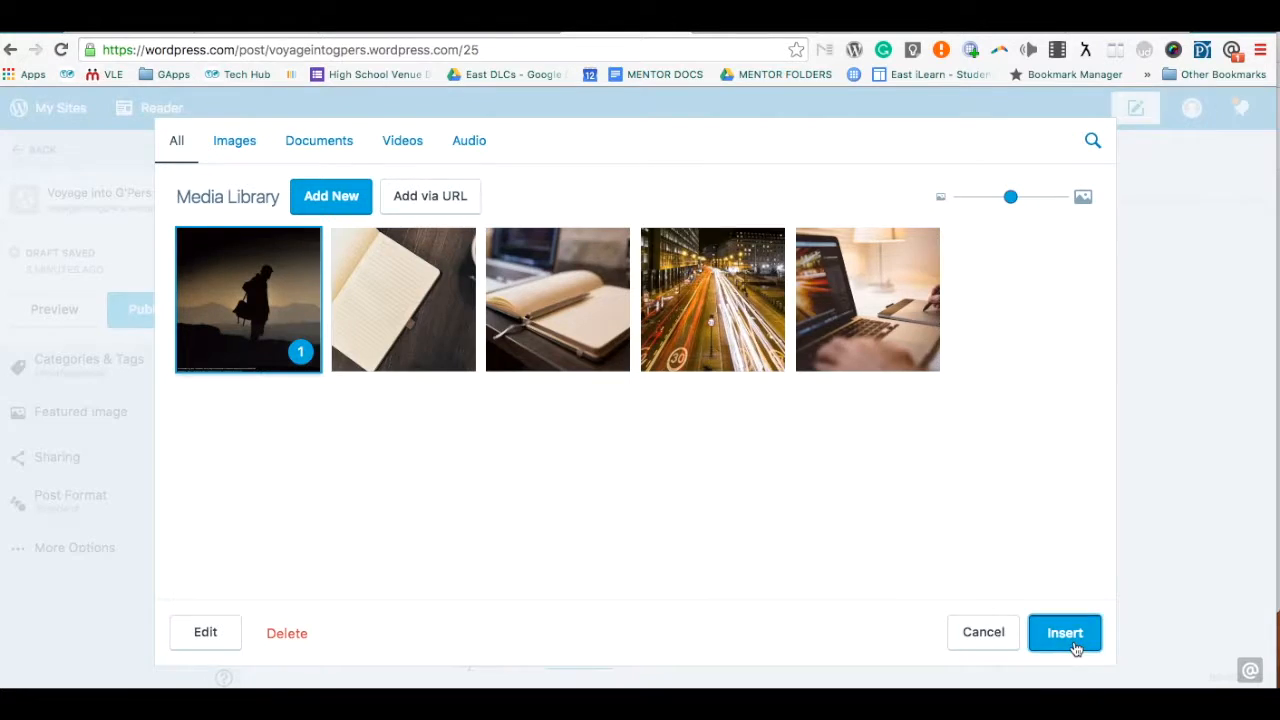
click(1064, 632)
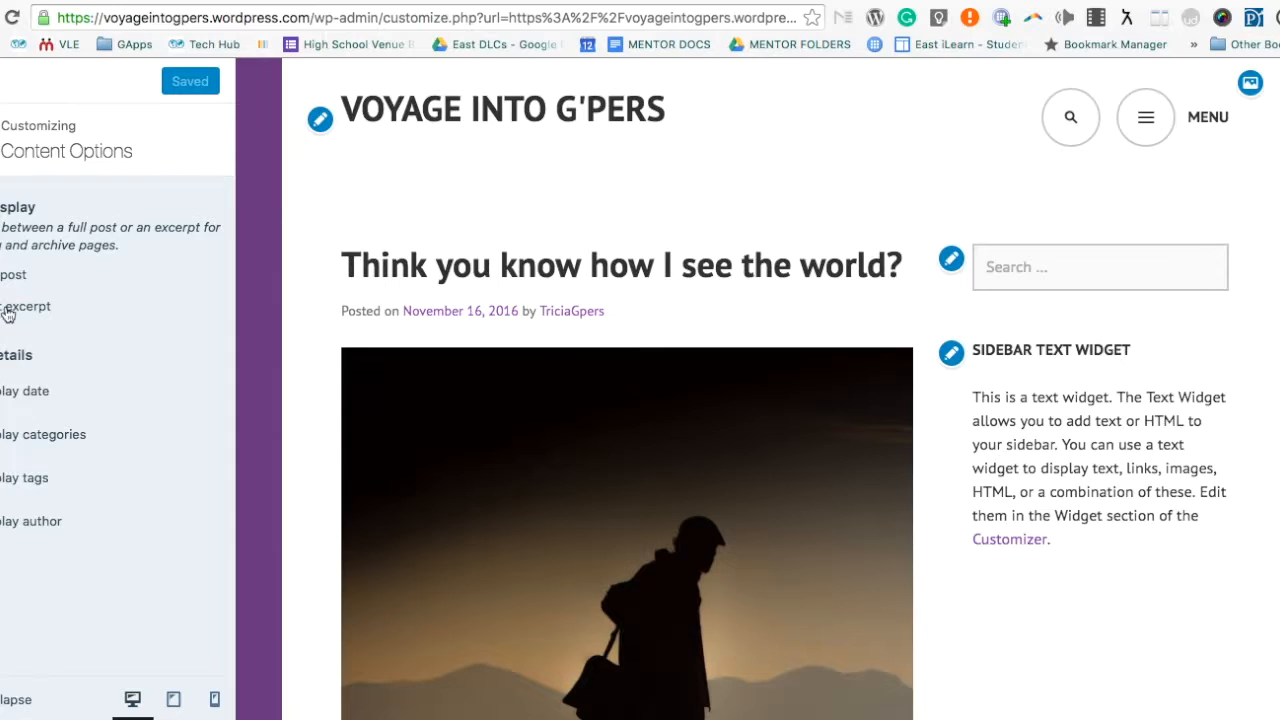